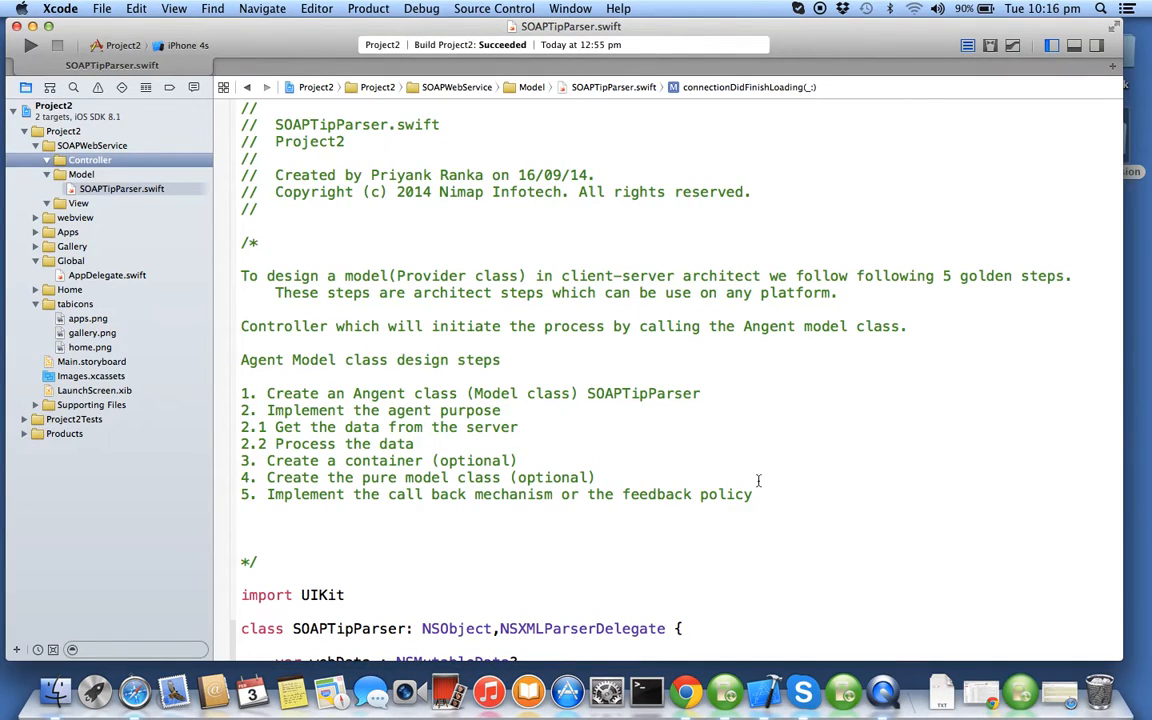
# Start a new Cocoa Touch Class file in the Controller group.
pyautogui.click(90, 160)
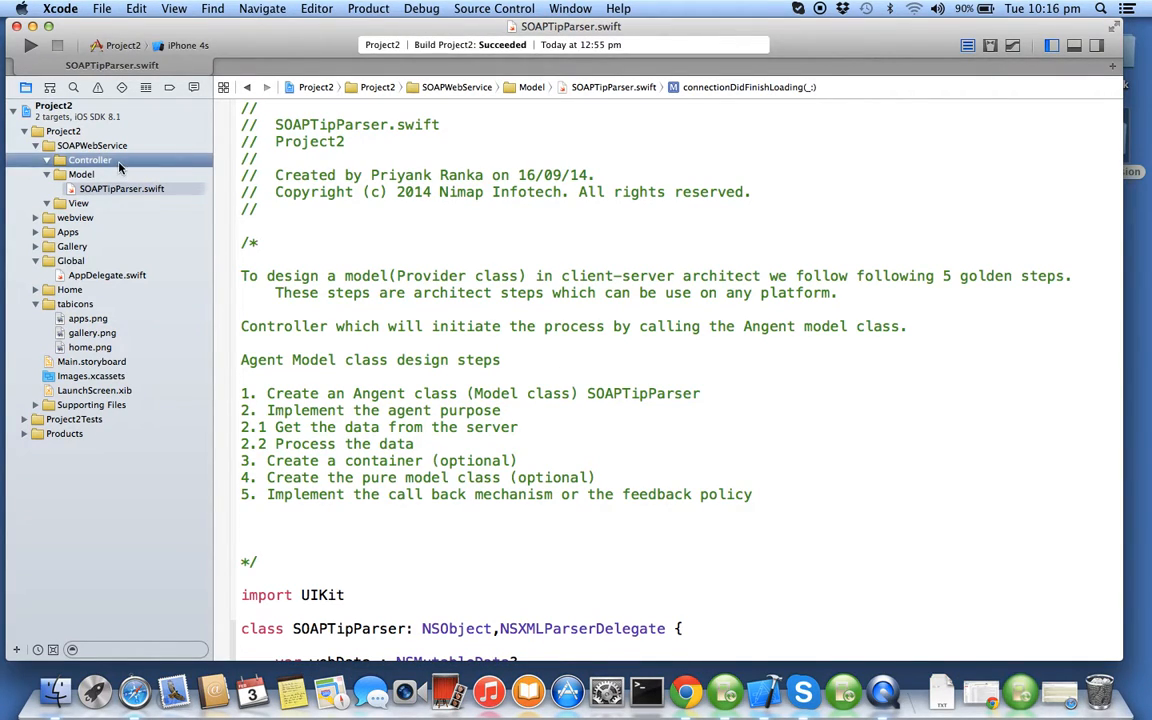
pyautogui.click(88, 160)
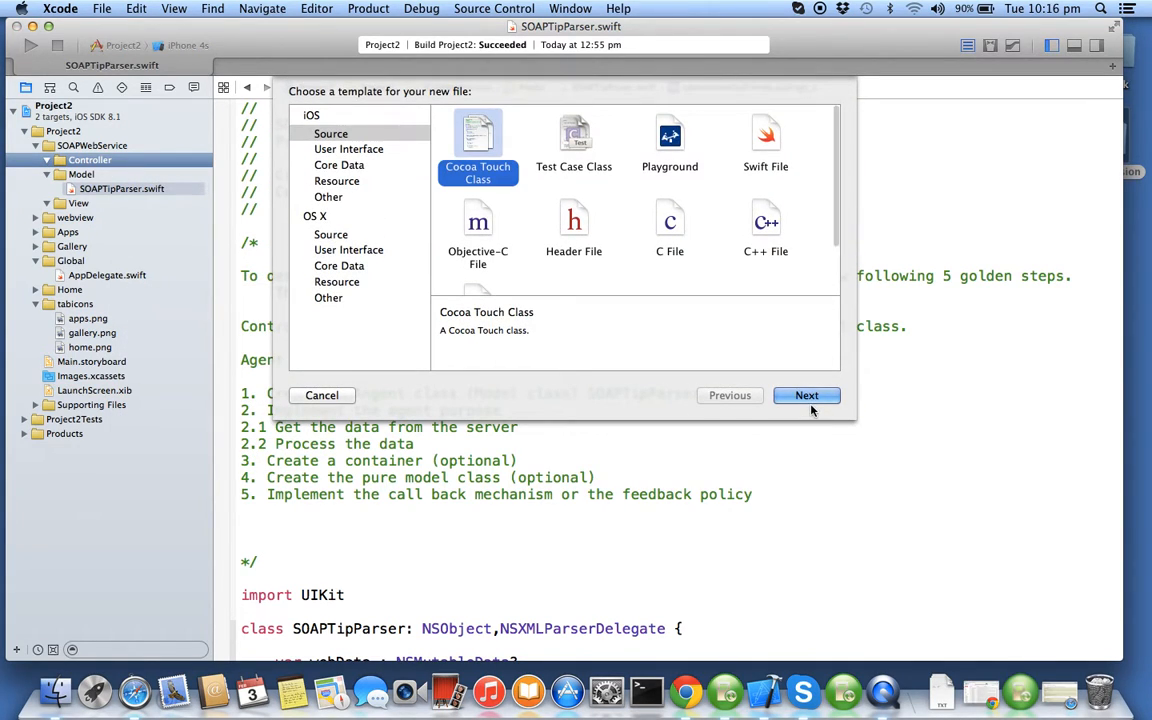
pyautogui.click(806, 396)
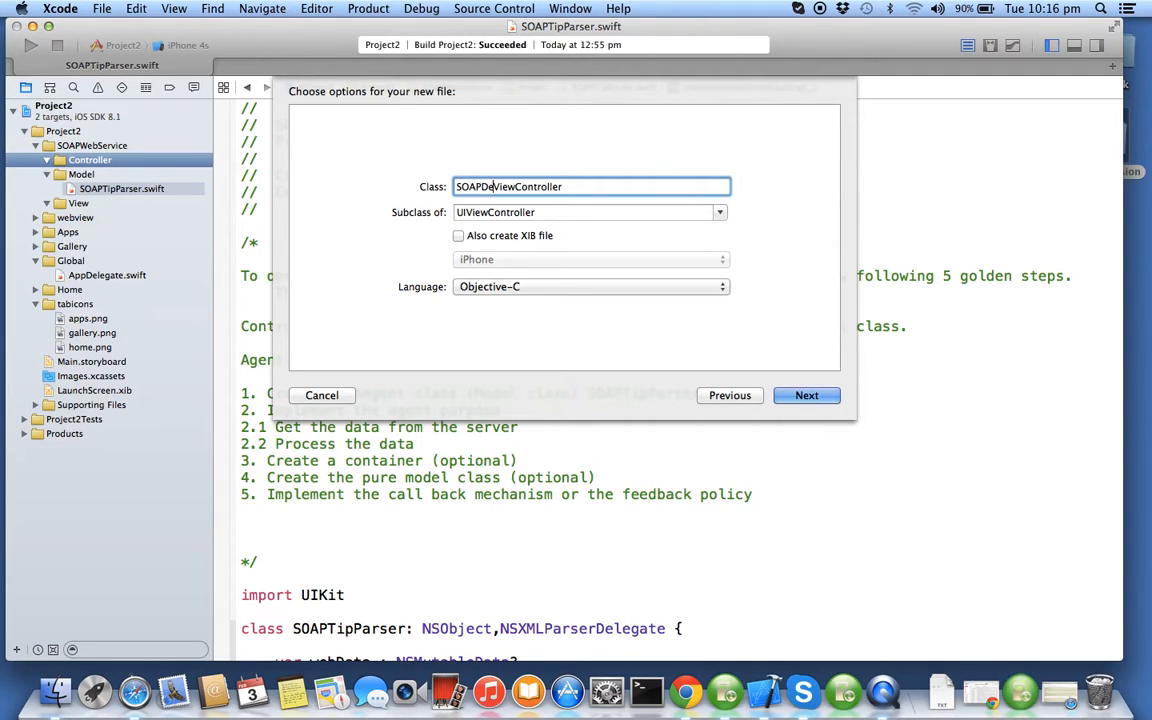
# Name the class SOAPDemoViewController, subclassing UIViewController, with Language set to Swift.
pyautogui.click(588, 288)
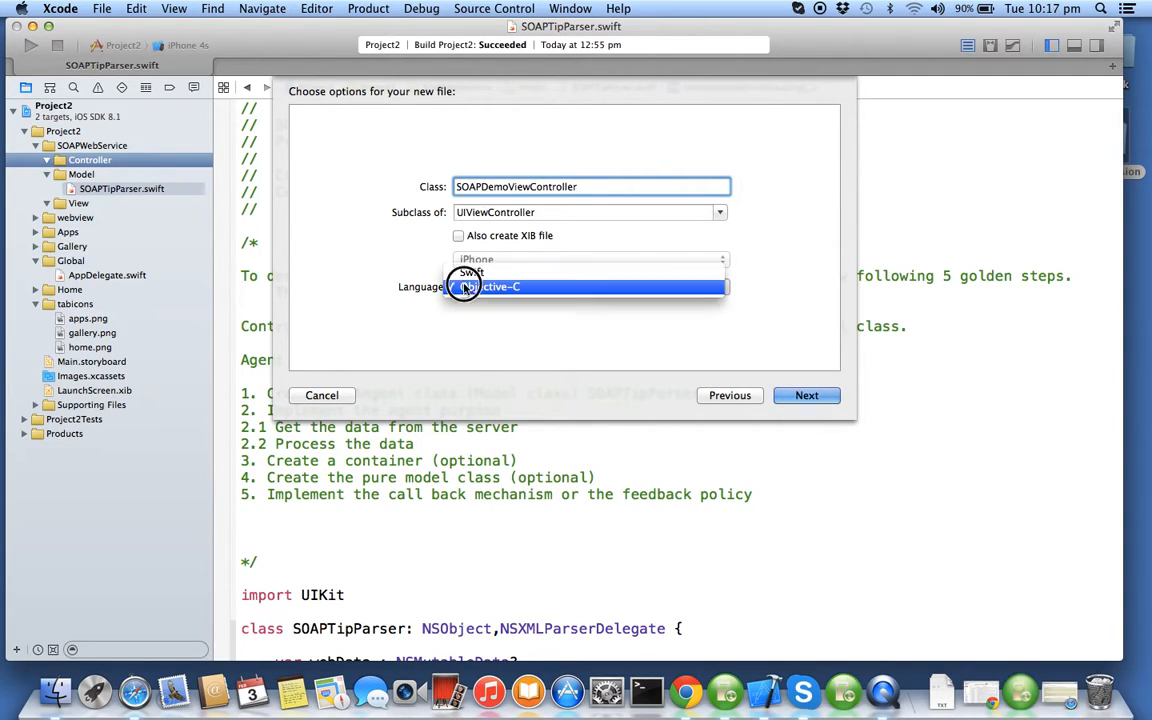
pyautogui.click(470, 272)
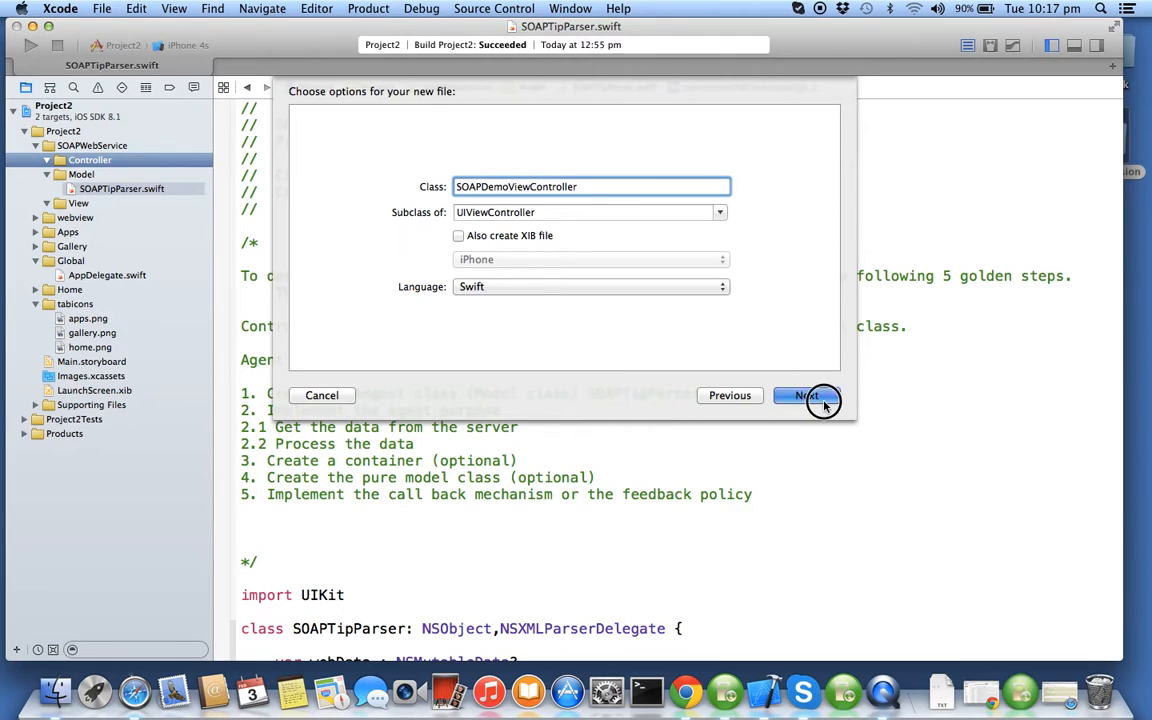
pyautogui.click(806, 396)
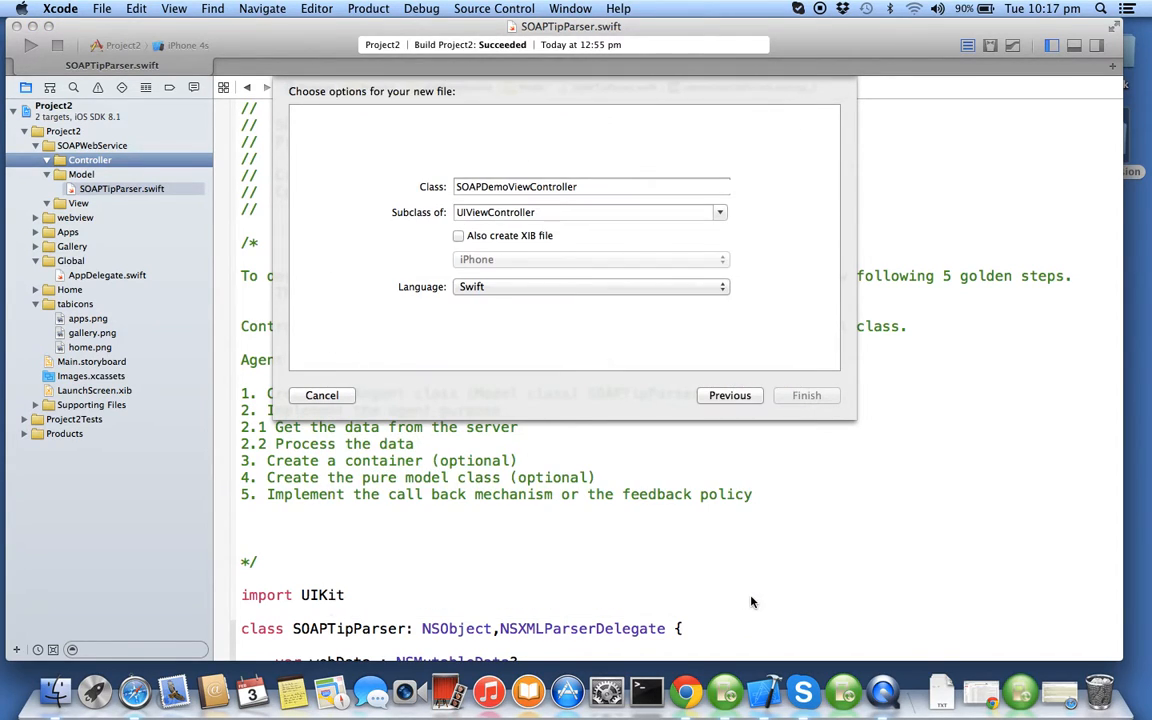
# Create the file and declare an optional tipParser property of type SOAPTipParser.
pyautogui.click(806, 396)
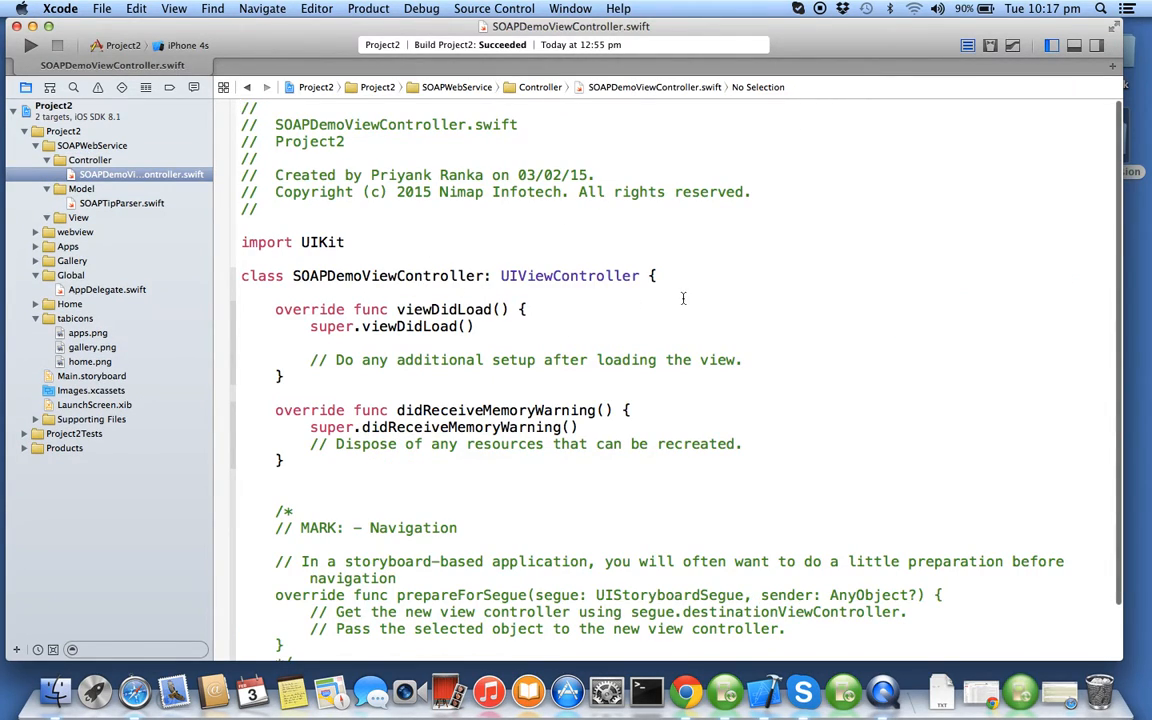
pyautogui.write('var')
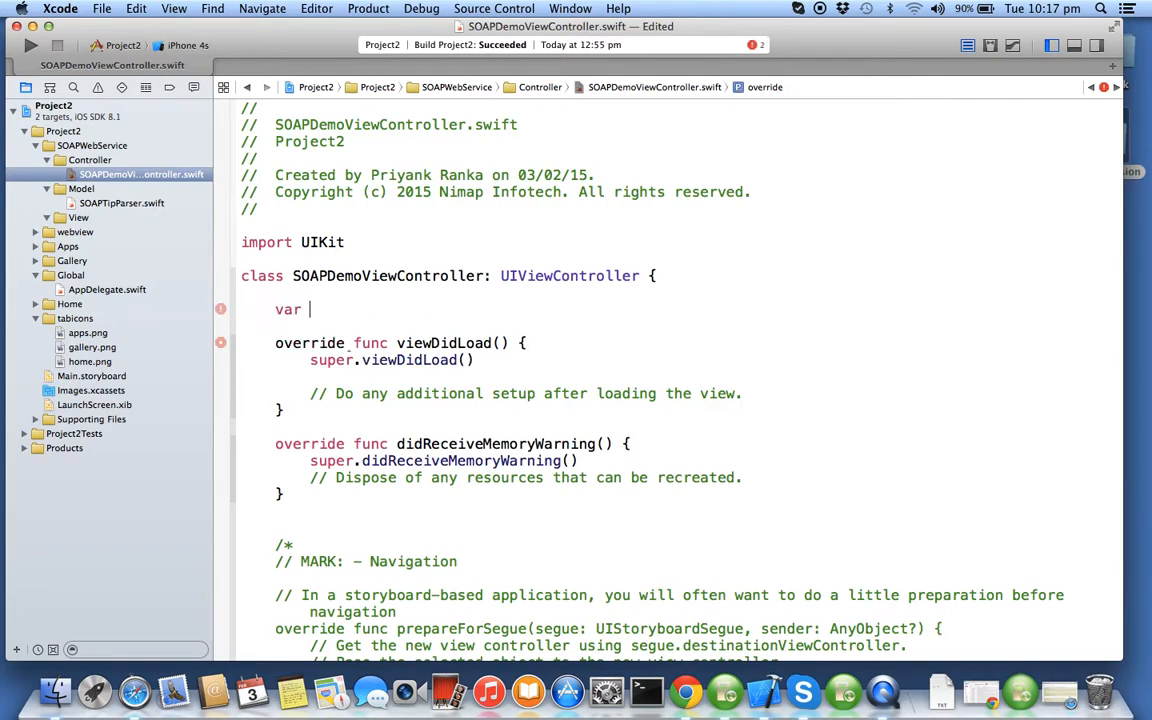
pyautogui.write('tipPard')
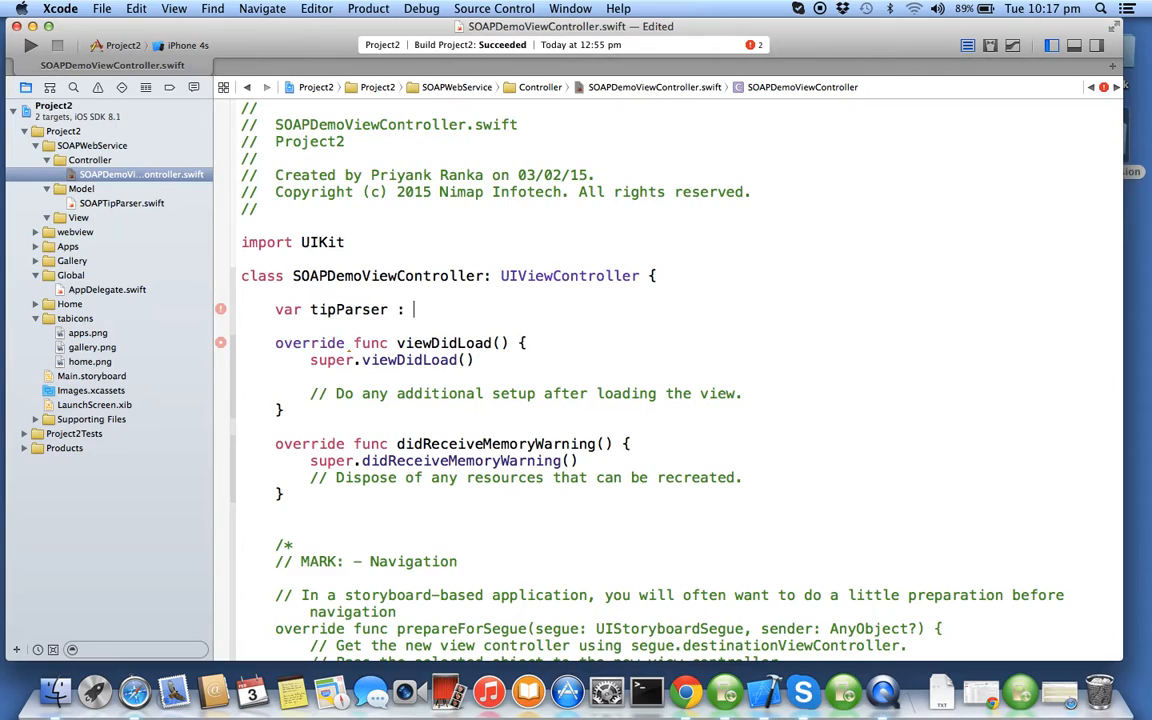
pyautogui.write('SOAPTipParser?')
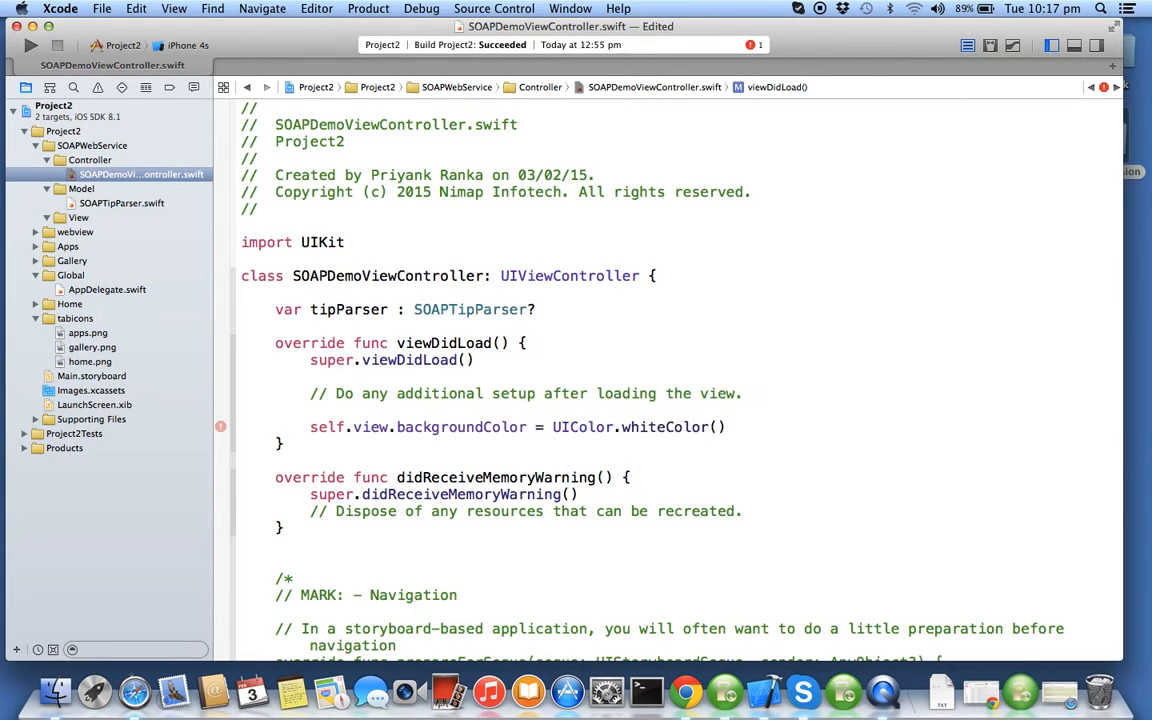
# In viewDidLoad set a white background, create the parser and call getTerrorSafetyTips().
pyautogui.write('self.view')
pyautogui.write('tipParser = SOAPTipParser(')
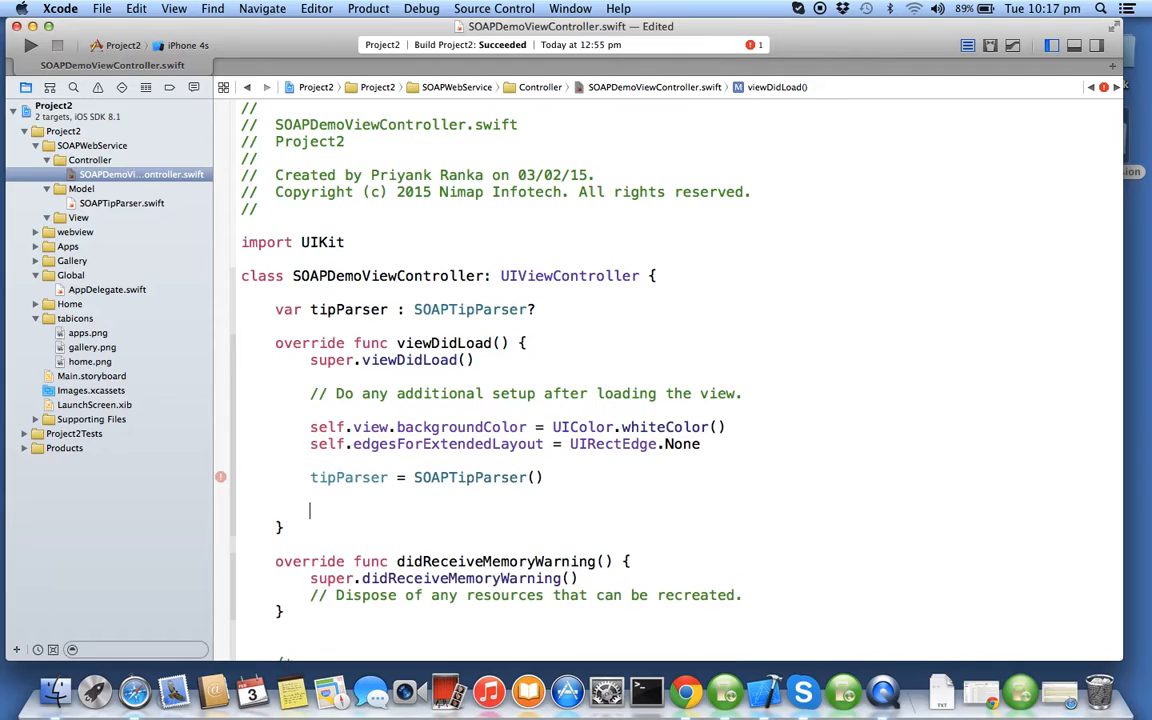
pyautogui.write('tip!.')
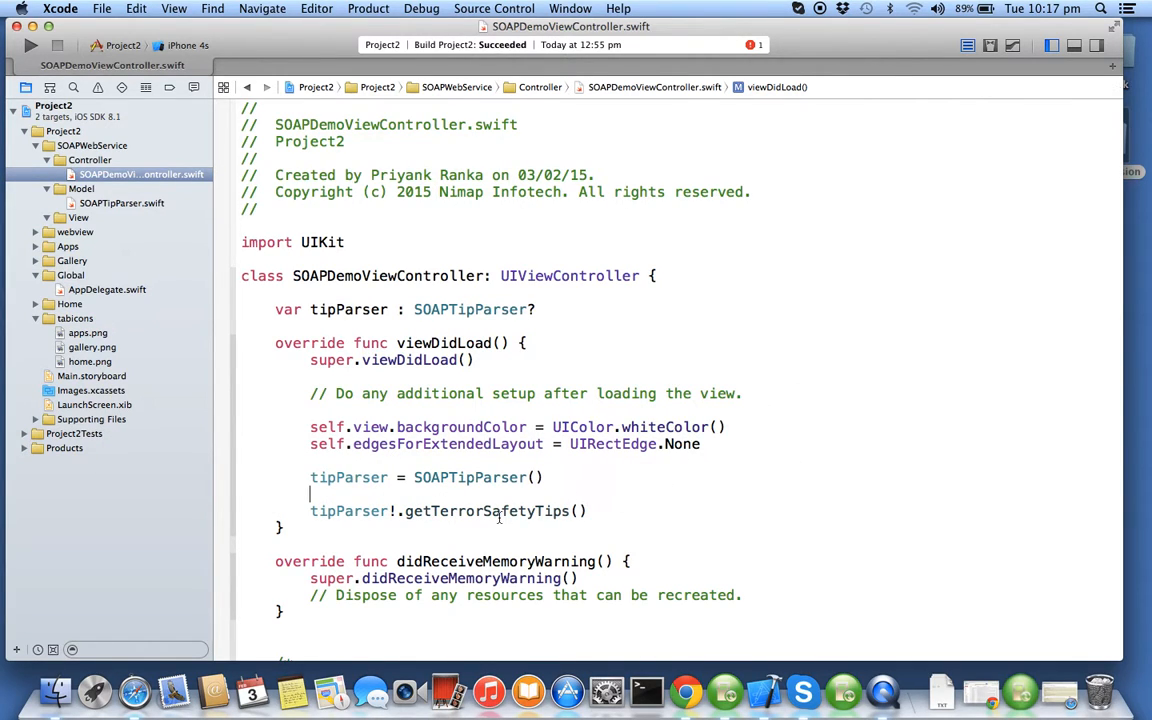
# Review SOAPTipParser.swift down to connectionDidFinishLoading, which prints the received XML.
pyautogui.click(120, 204)
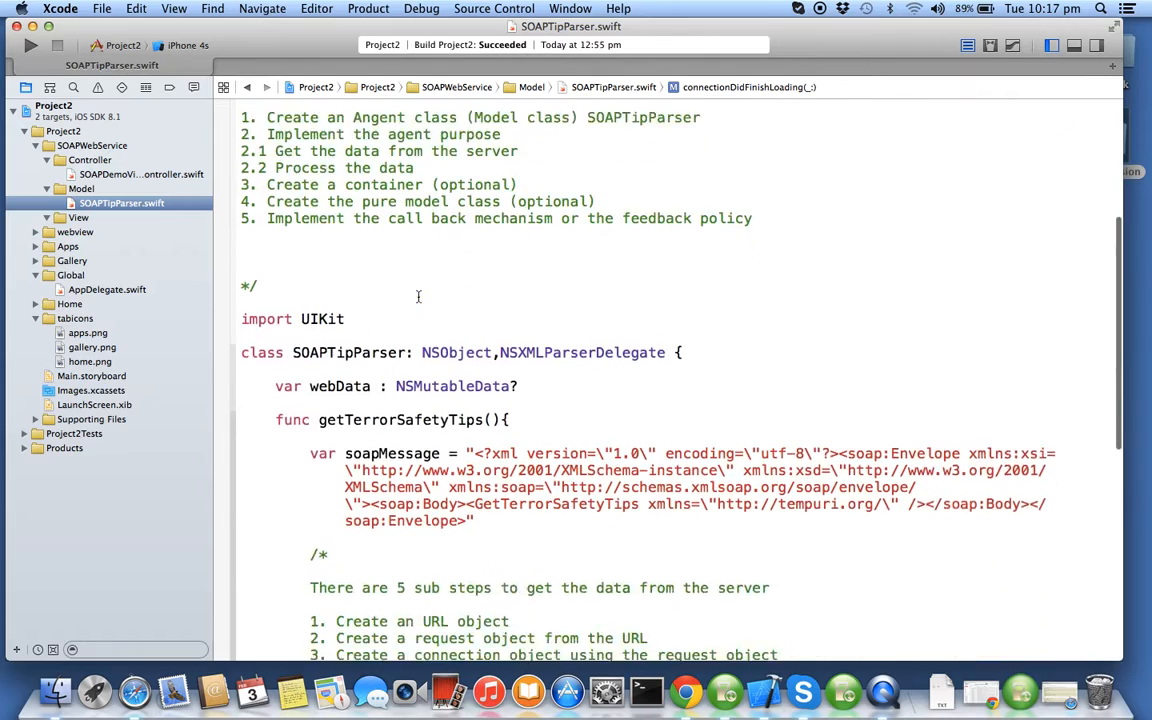
pyautogui.scroll(-3)
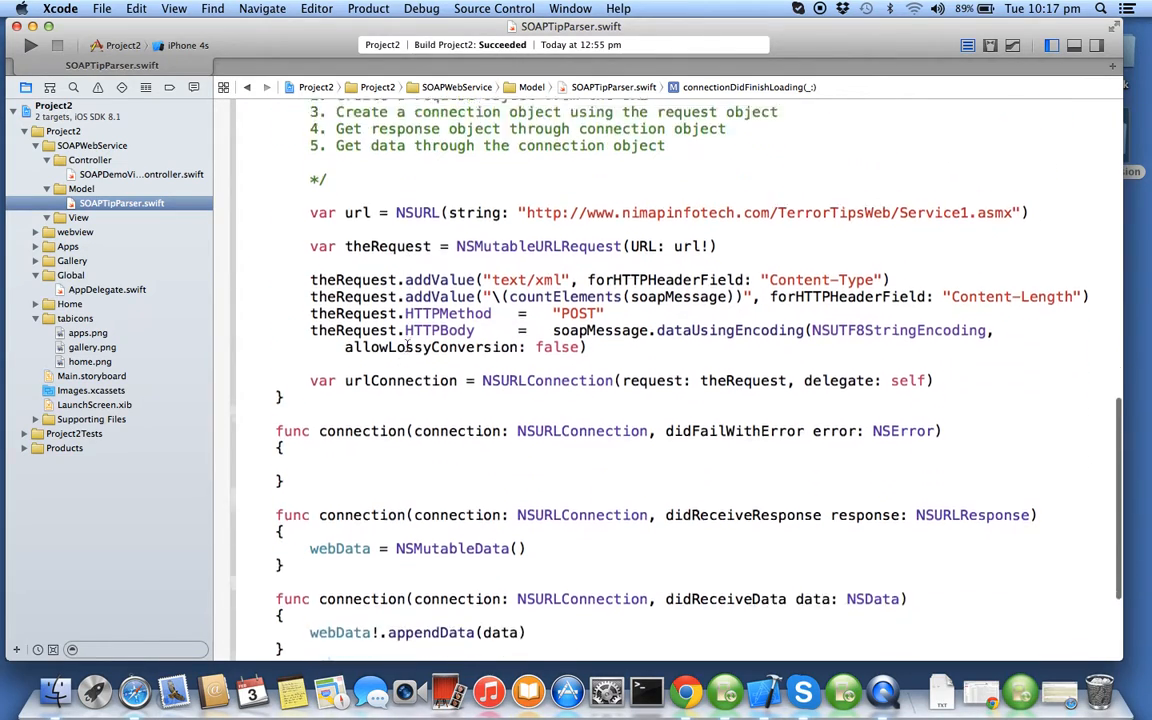
pyautogui.scroll(-3)
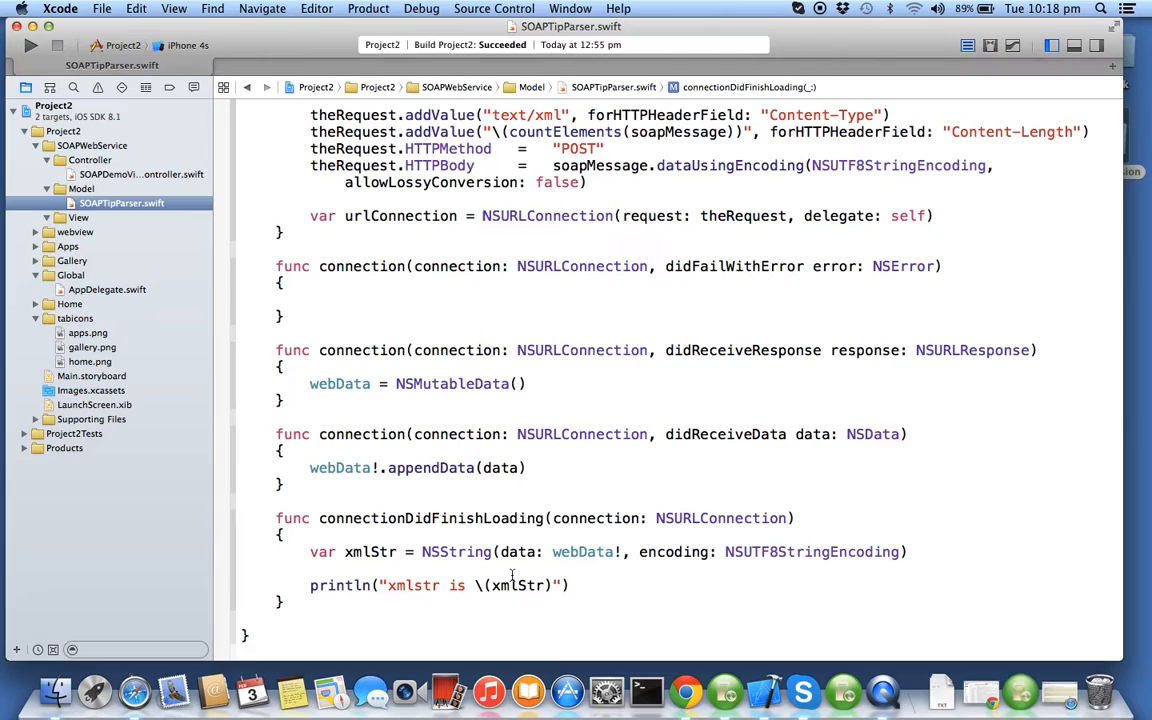
pyautogui.doubleClick(430, 518)
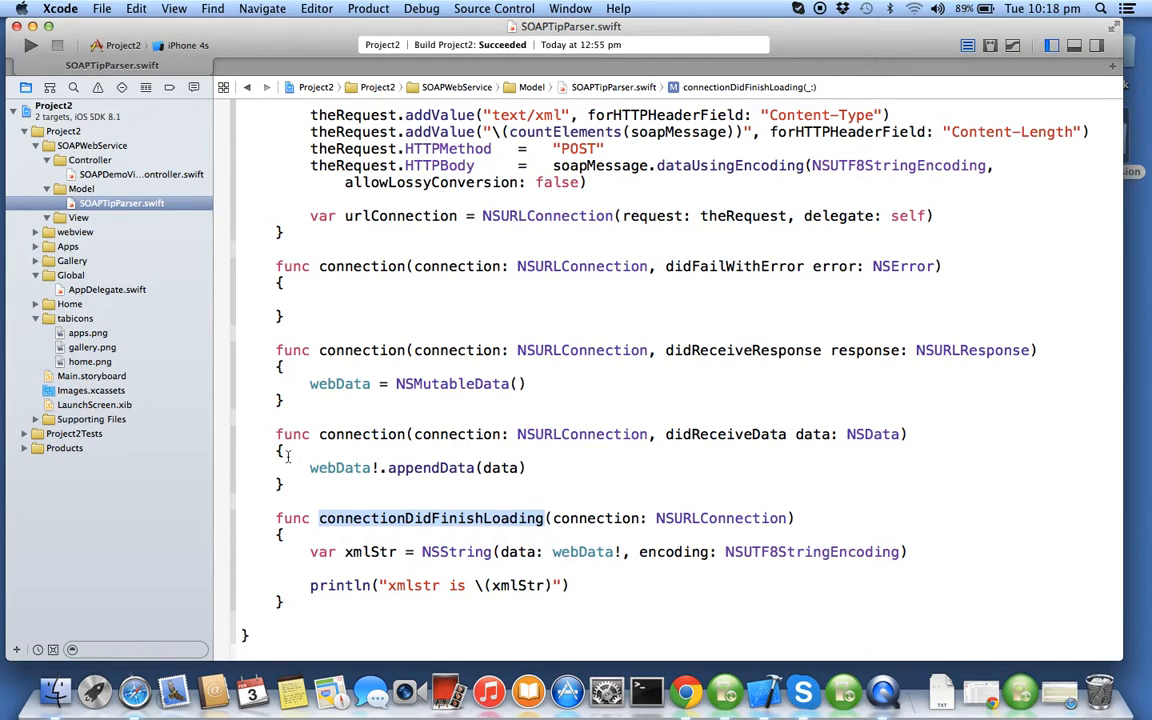
# Return to SOAPDemoViewController.swift, then bring up AppDelegate.swift at createTabs.
pyautogui.click(140, 174)
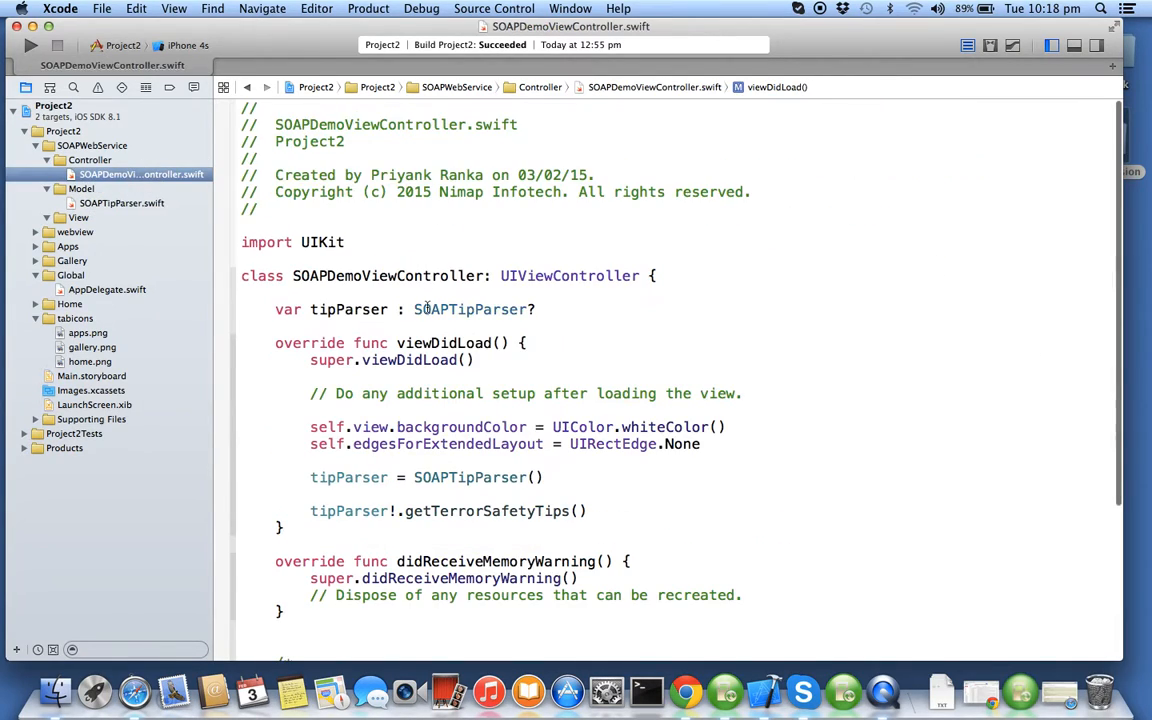
pyautogui.doubleClick(388, 276)
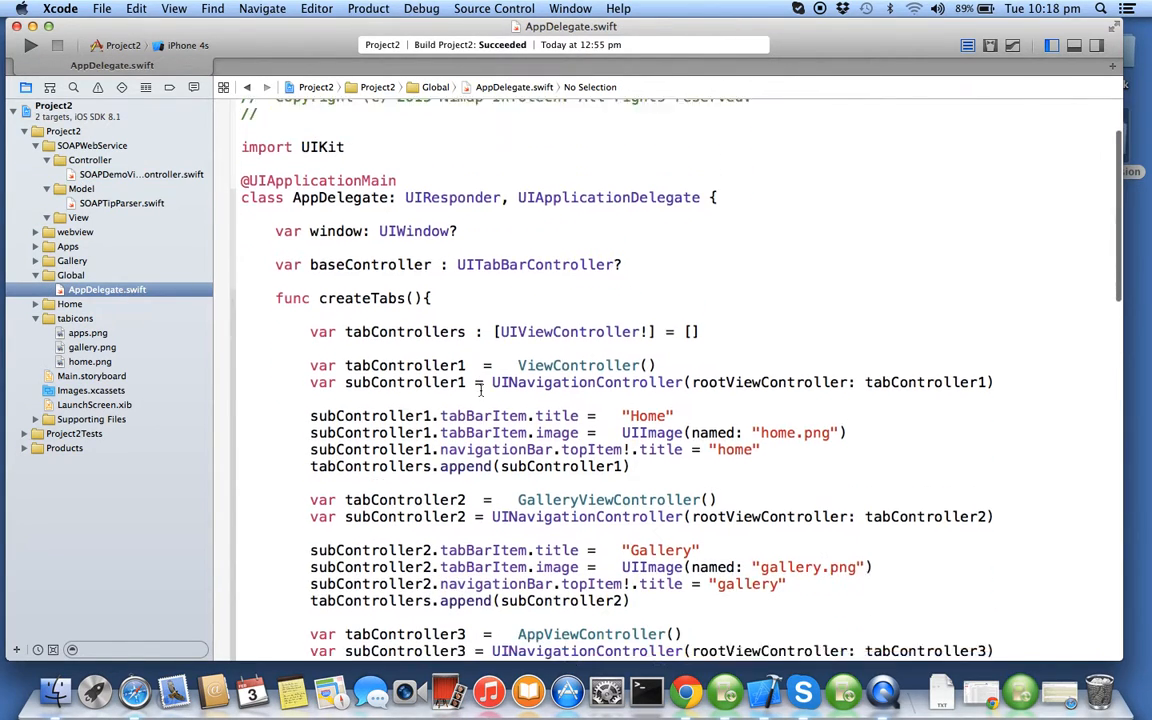
# Add subController5 as a SOAPDemoViewController with tab and navigation titles 'SOAP Demo'.
pyautogui.scroll(-3)
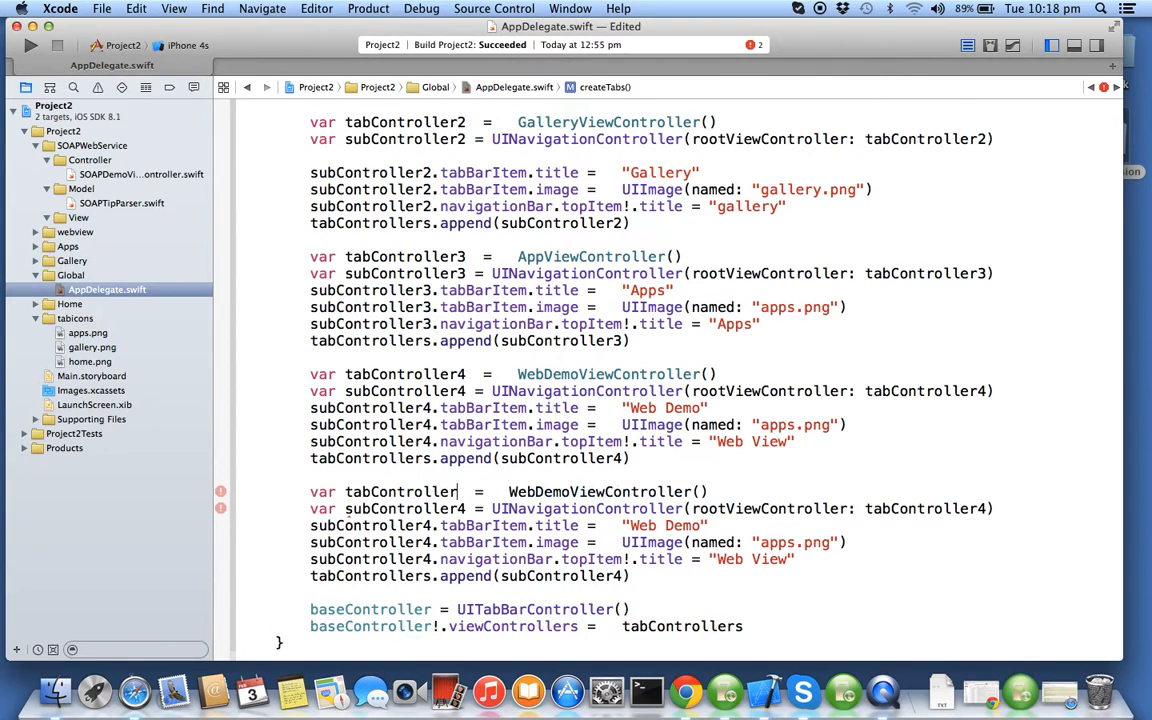
pyautogui.write('5')
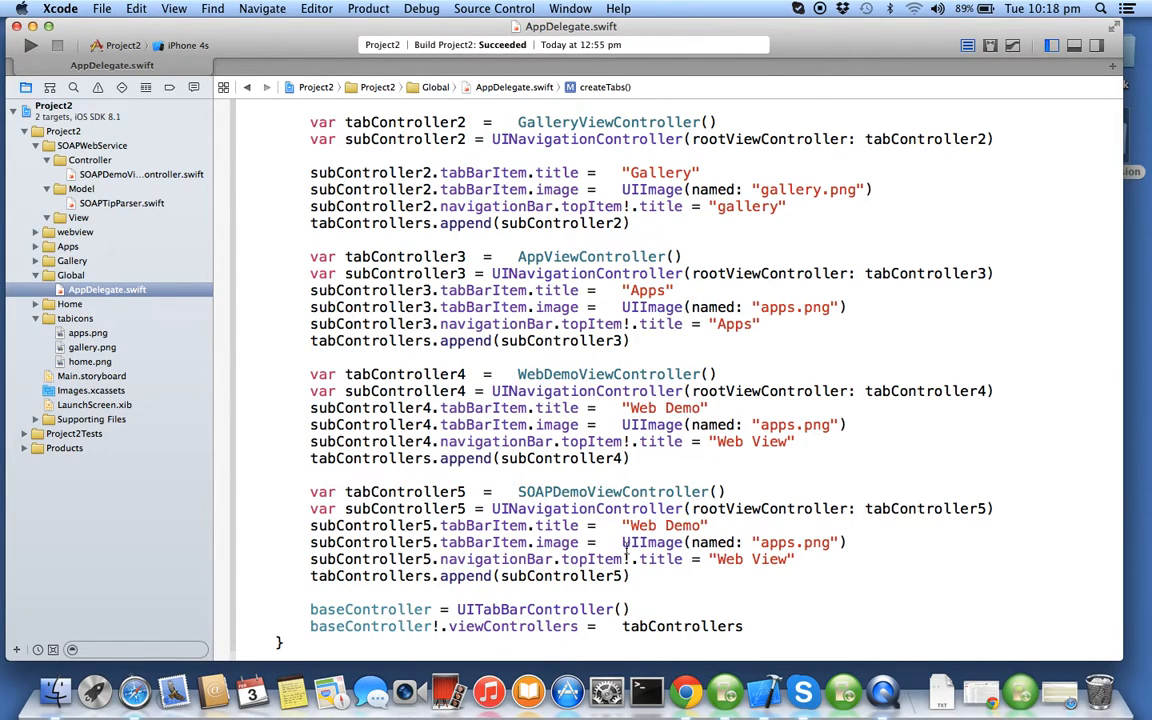
pyautogui.doubleClick(642, 524)
pyautogui.write('SOAP')
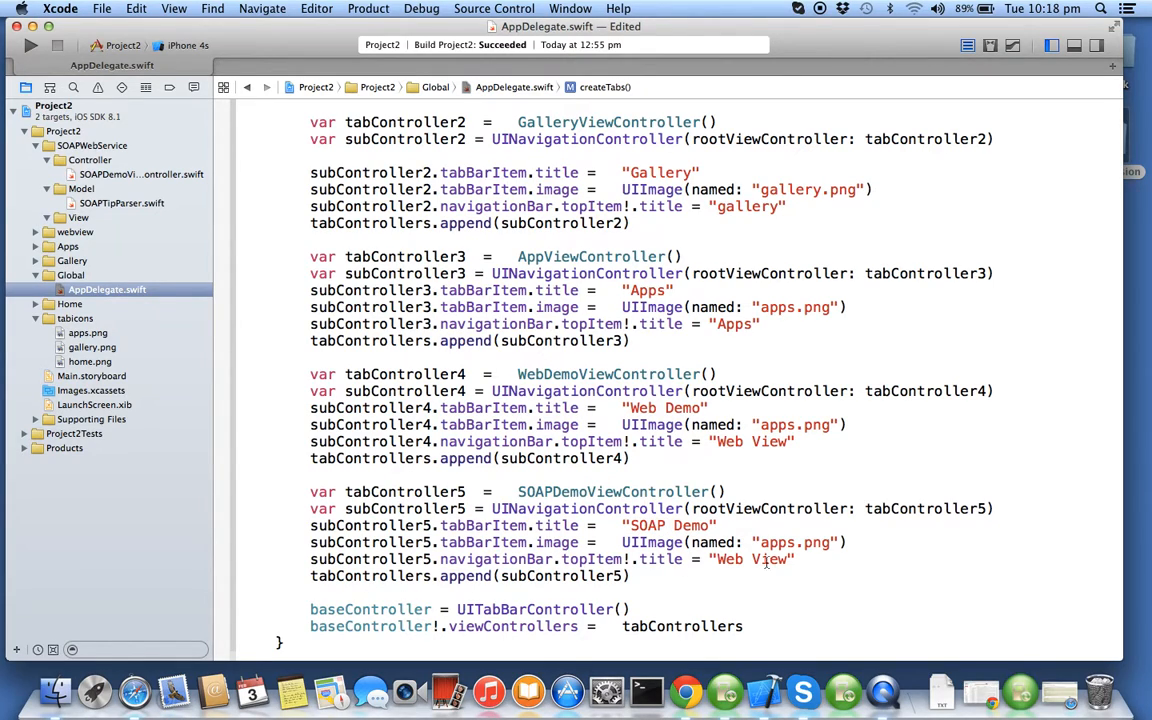
pyautogui.doubleClick(752, 560)
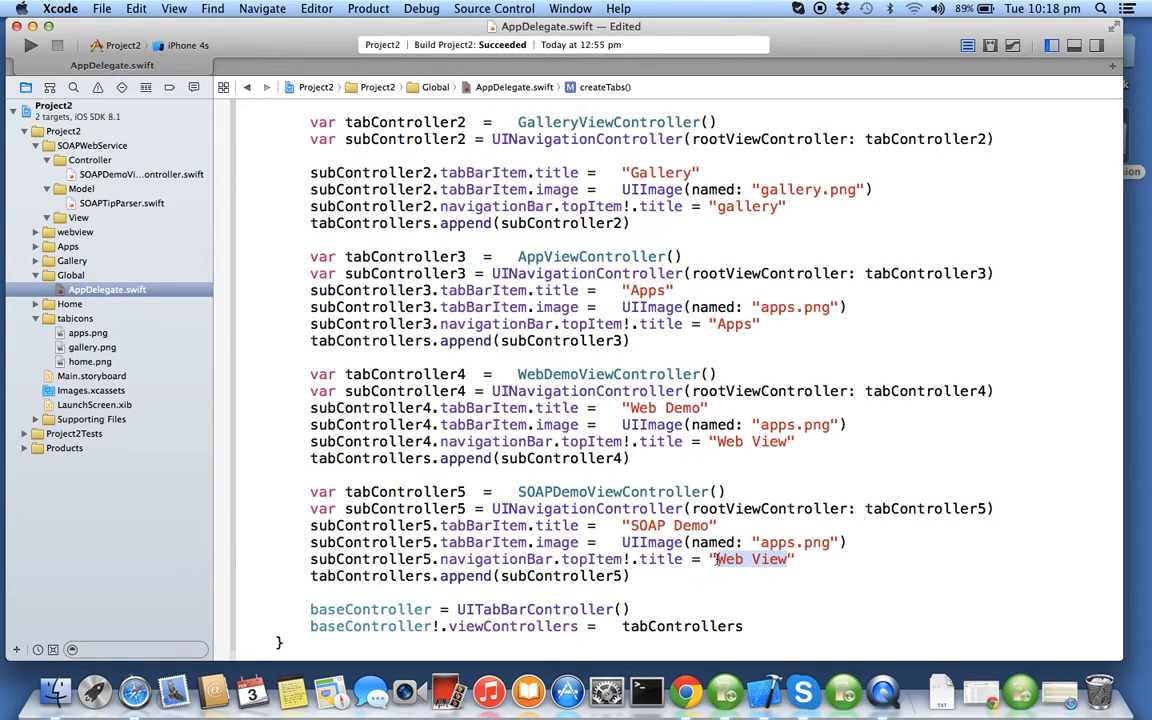
pyautogui.write('SOAP De')
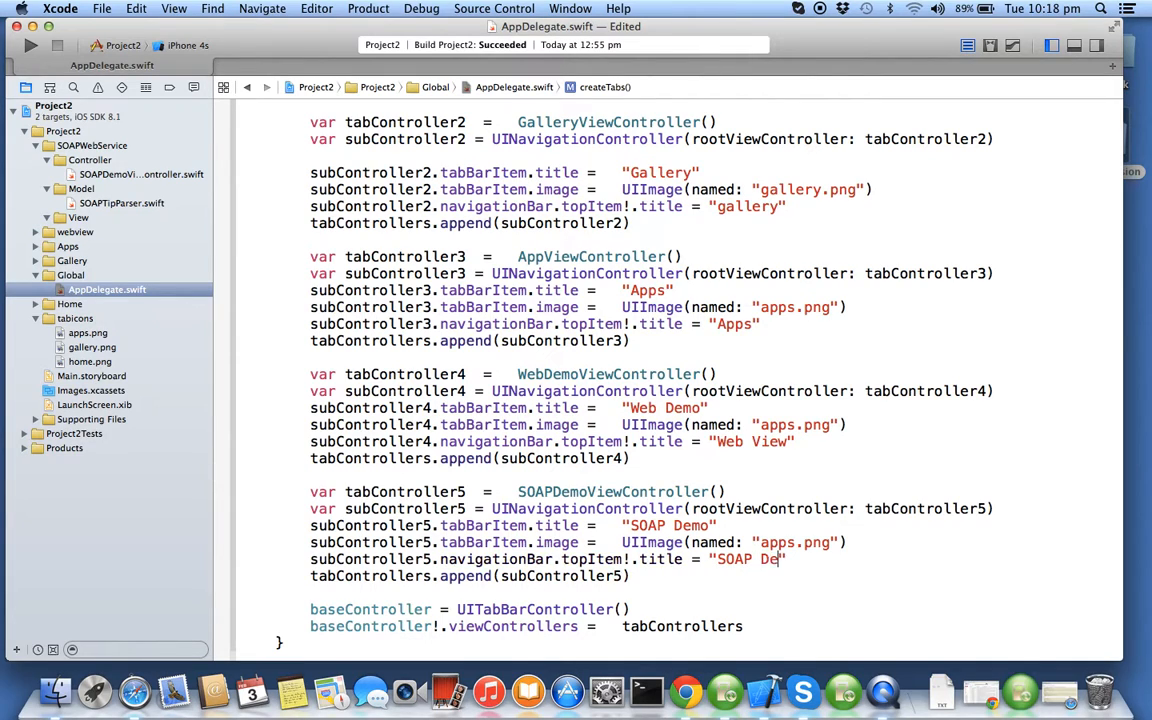
pyautogui.write('mo')
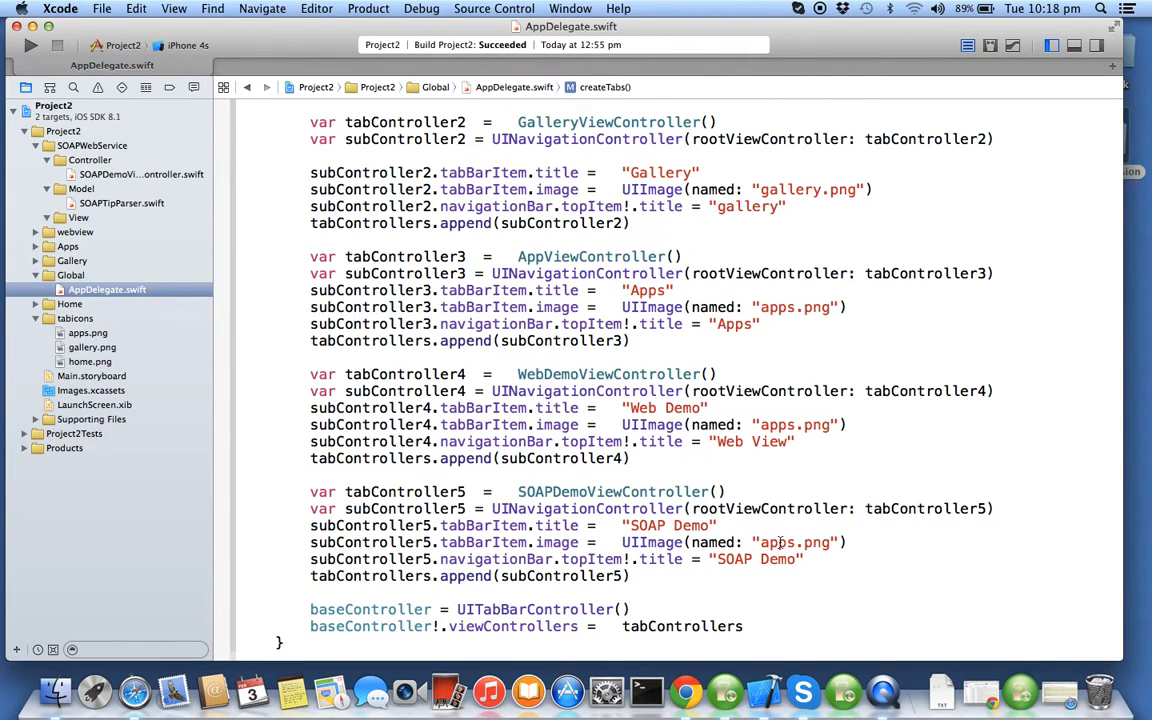
# Build and run the app in the simulator.
pyautogui.scroll(-3)
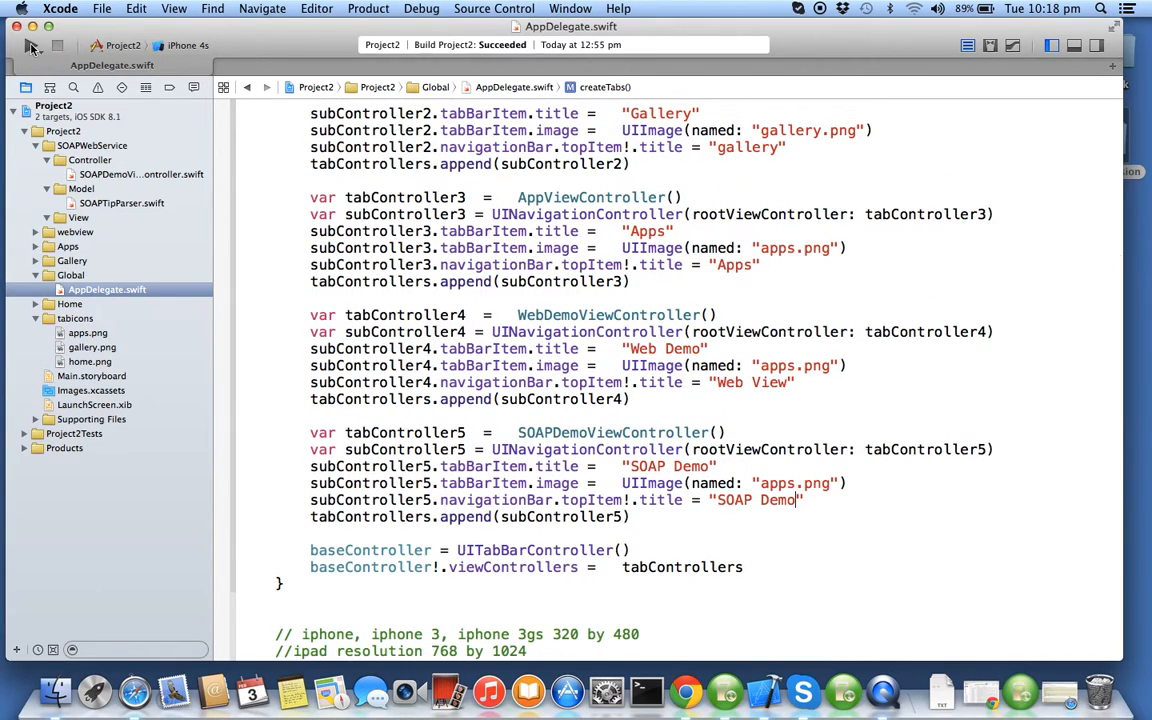
pyautogui.click(32, 44)
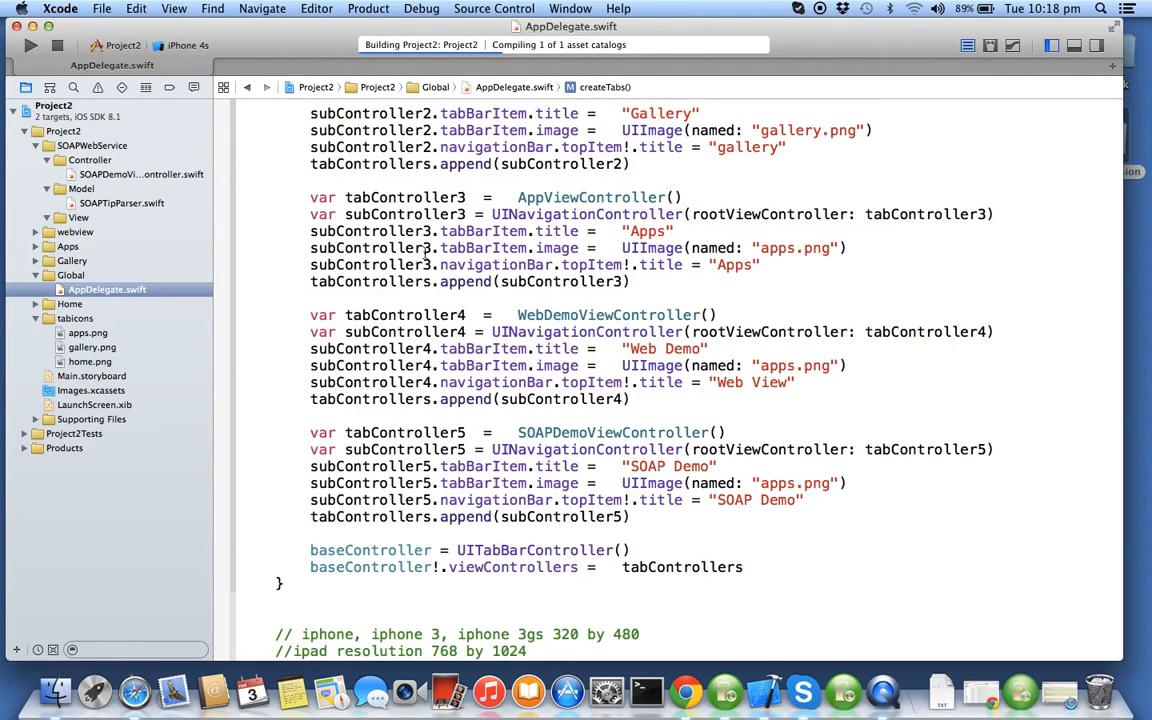
# Select the SOAP Demo tab in the simulator and view the printed tips XML in the console.
pyautogui.click(30, 44)
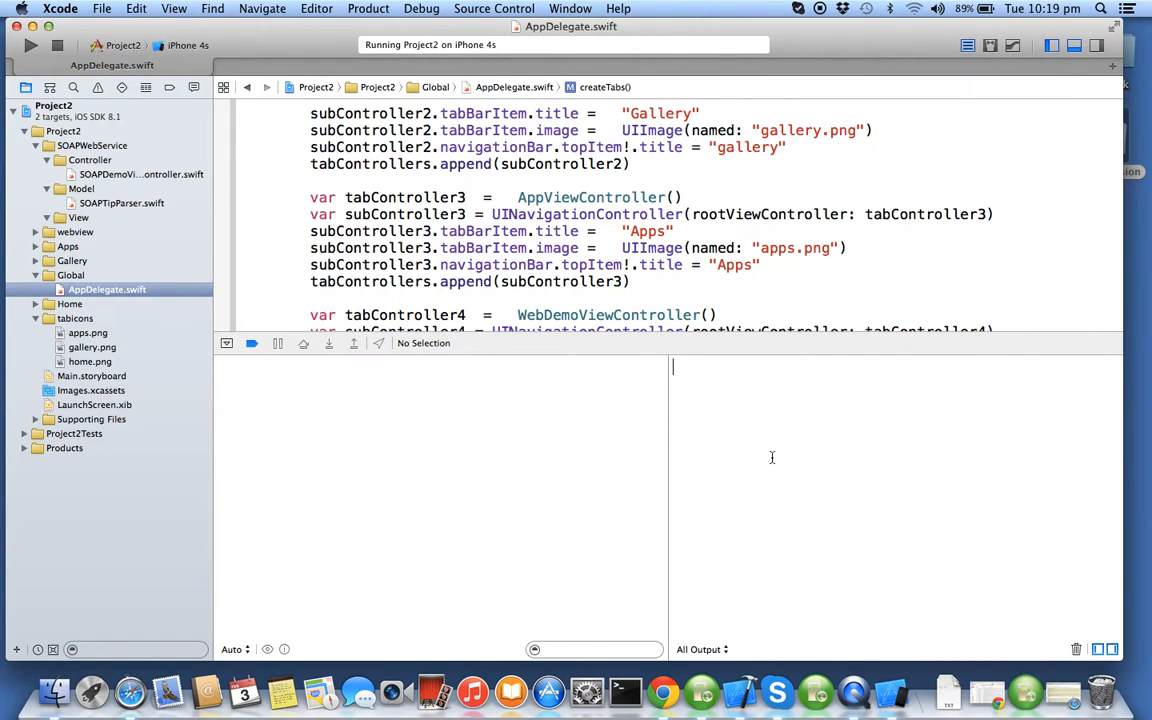
pyautogui.moveTo(772, 456)
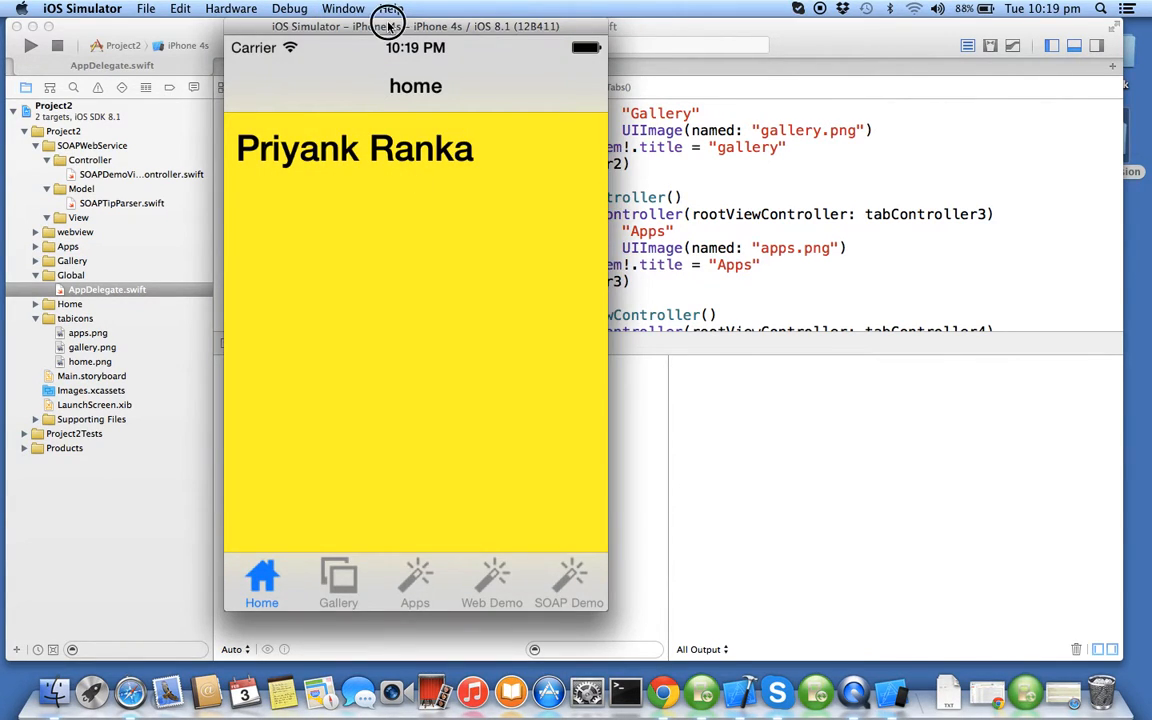
pyautogui.click(488, 580)
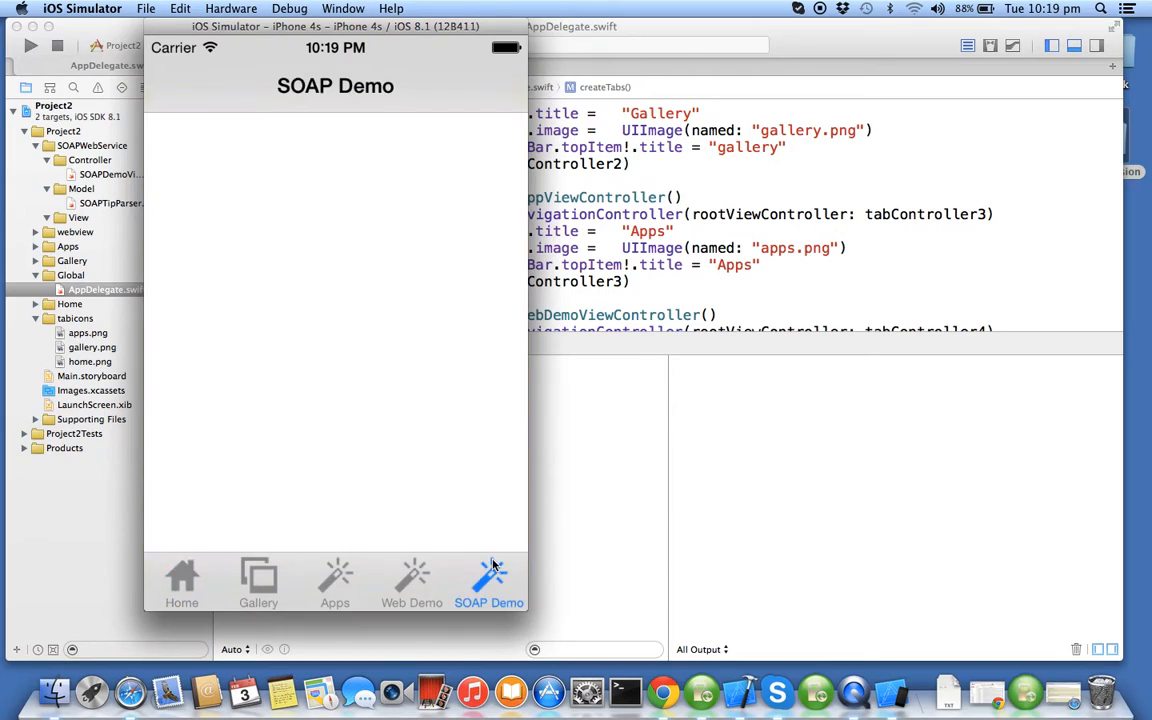
pyautogui.click(488, 580)
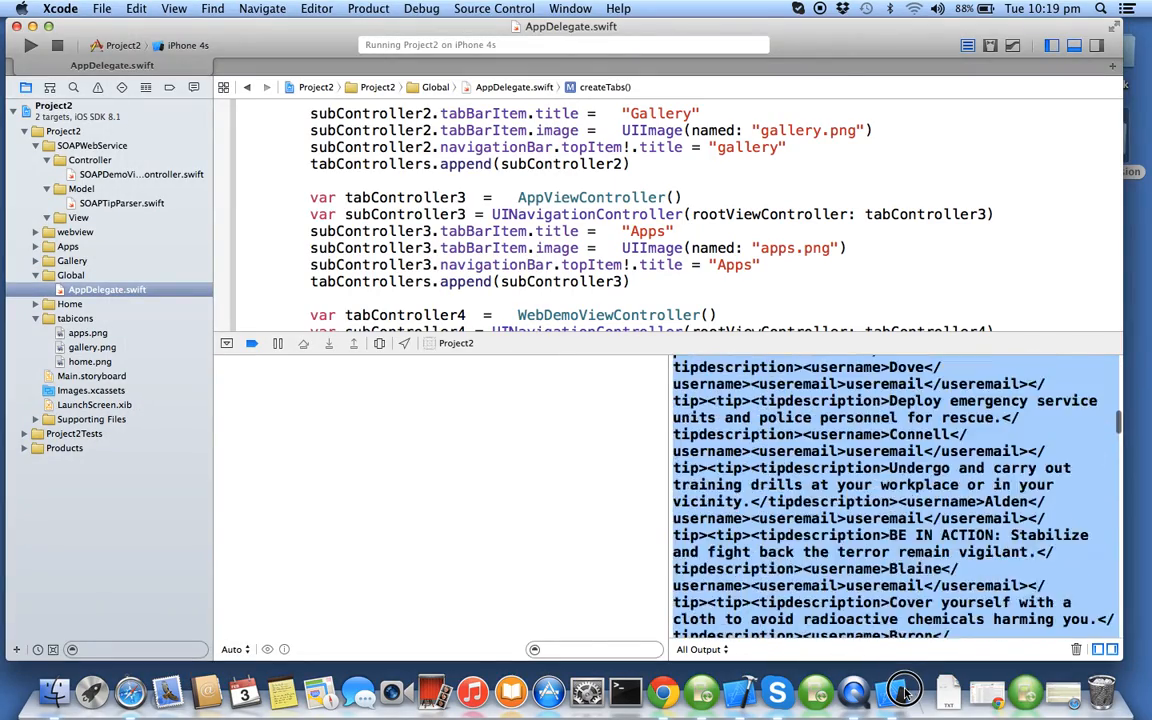
# Select the whole SOAP response in the console through its closing envelope and copy it.
pyautogui.scroll(-3)
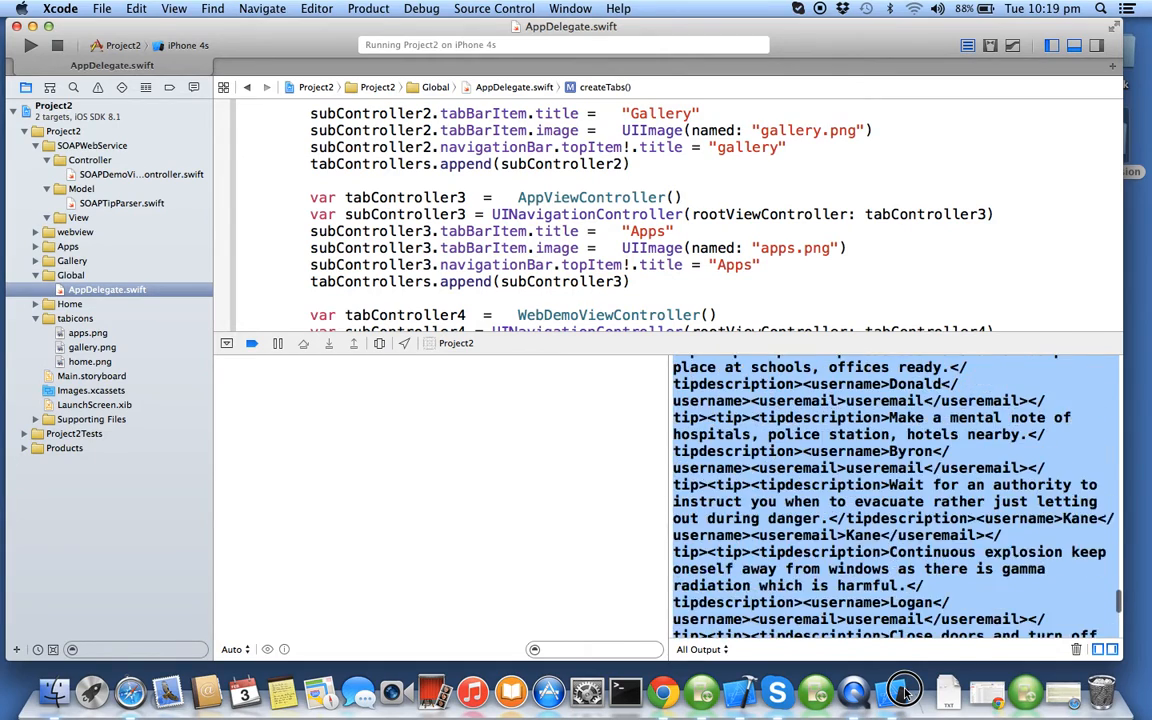
pyautogui.scroll(-3)
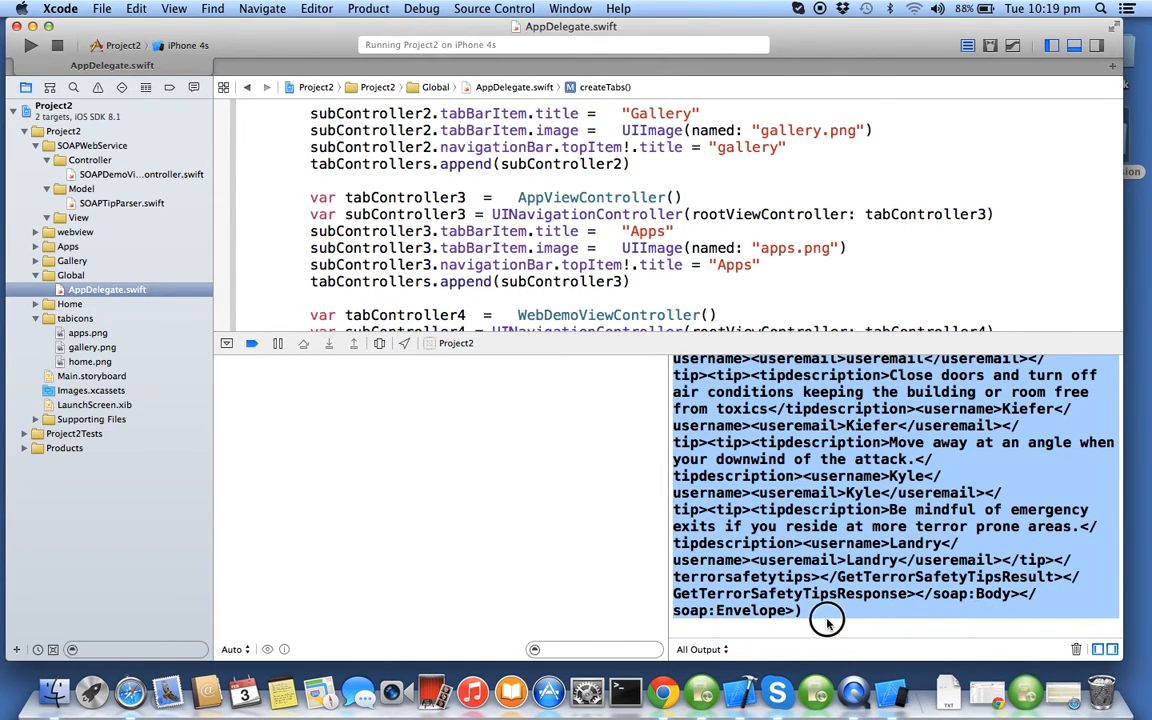
pyautogui.click(1098, 8)
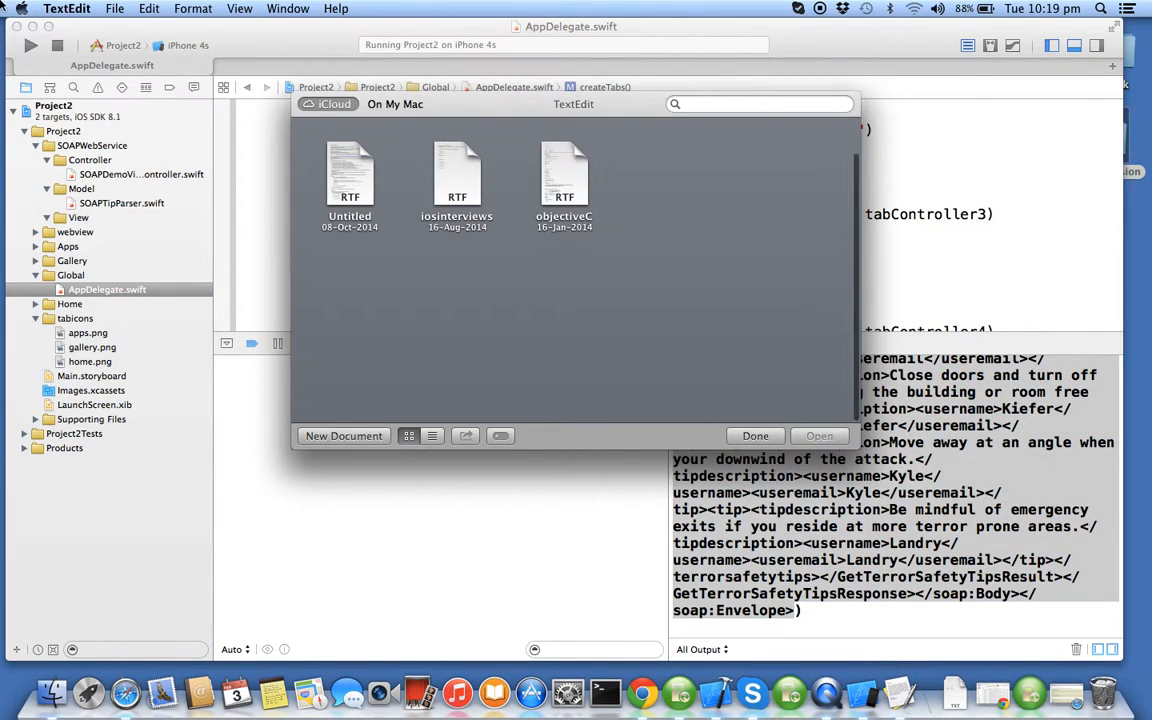
# Paste the SOAP XML into a new untitled TextEdit document and return to Xcode.
pyautogui.click(114, 8)
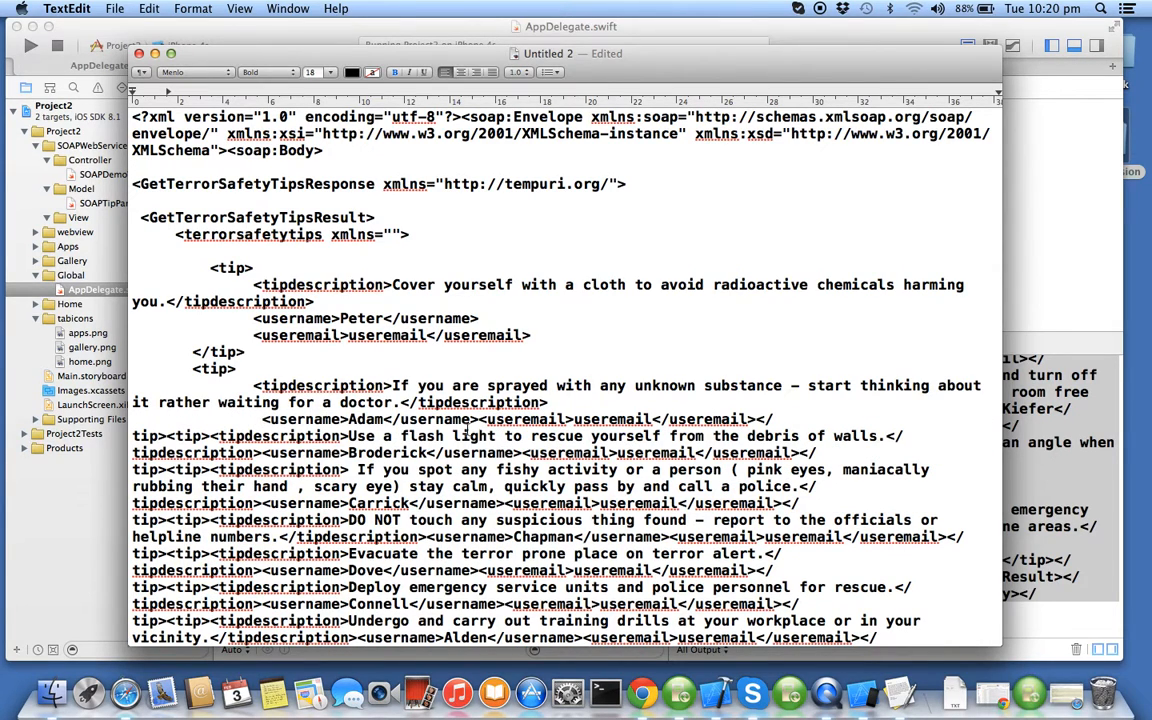
pyautogui.press('Enter')
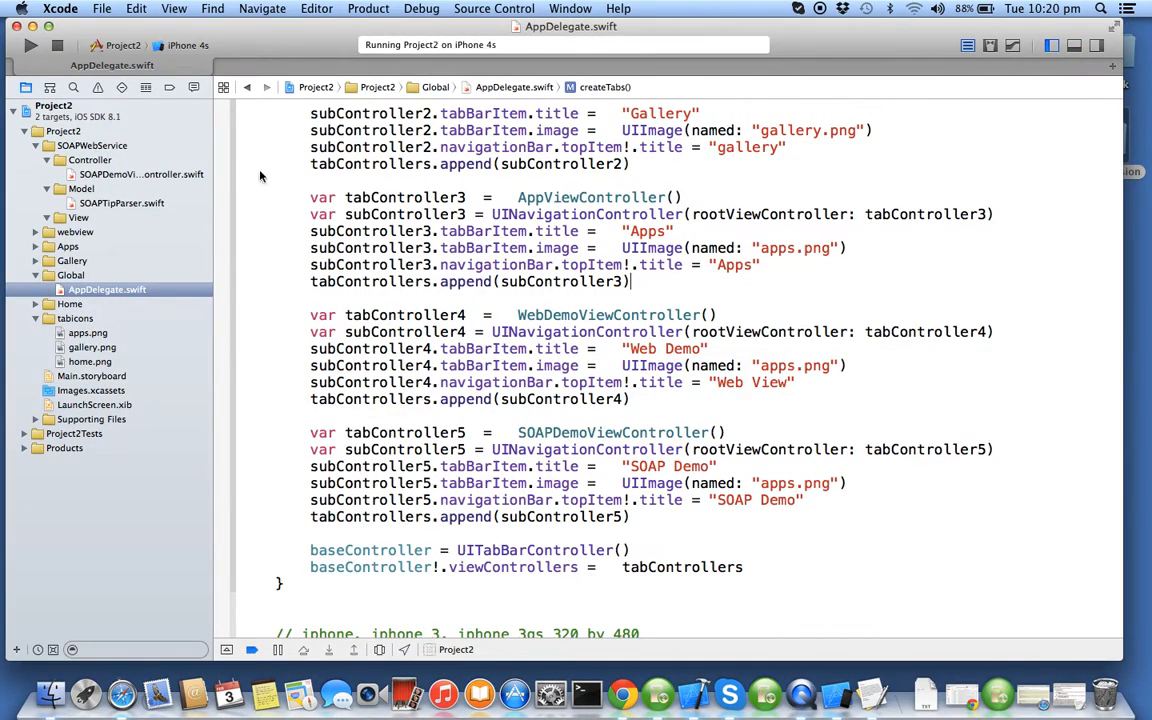
# Reopen SOAPTipParser.swift and highlight design step '2.1 Get the data from the server'.
pyautogui.click(140, 174)
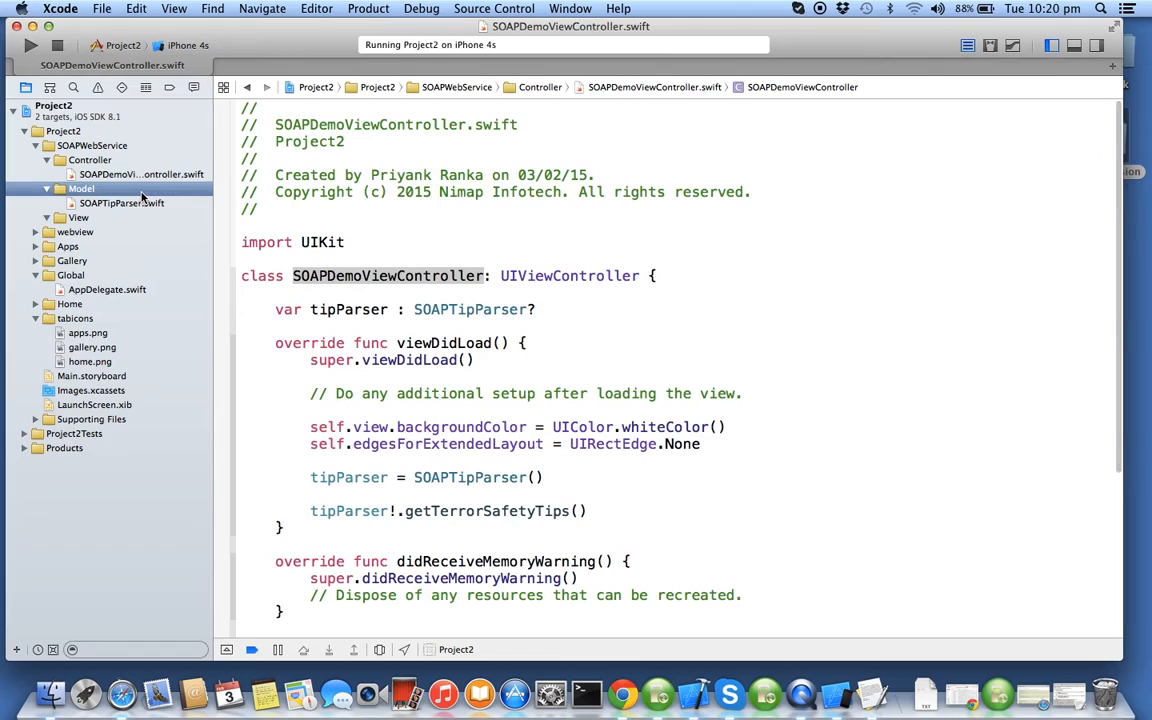
pyautogui.click(120, 204)
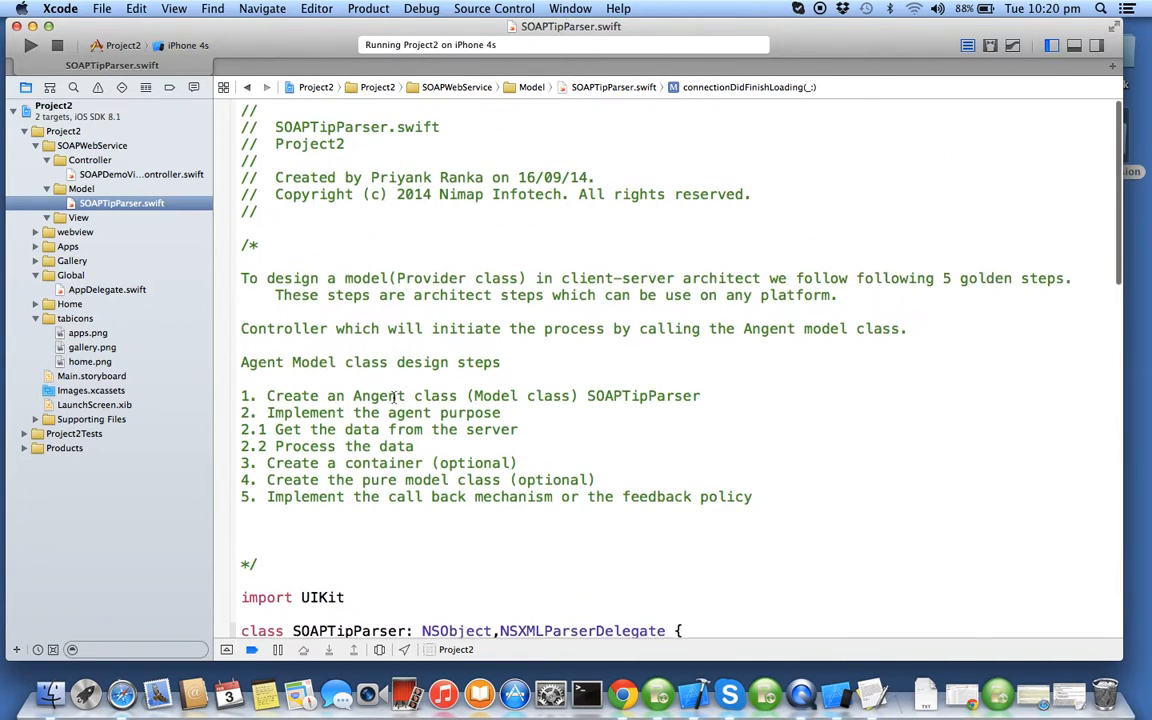
pyautogui.tripleClick(380, 428)
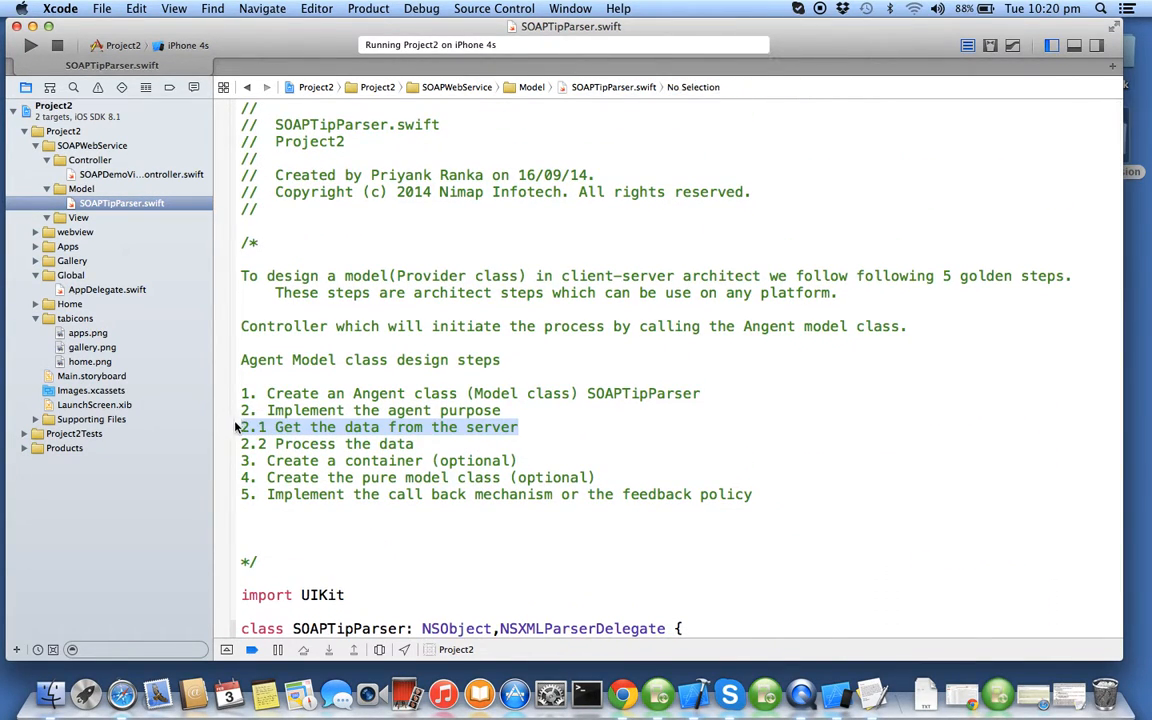